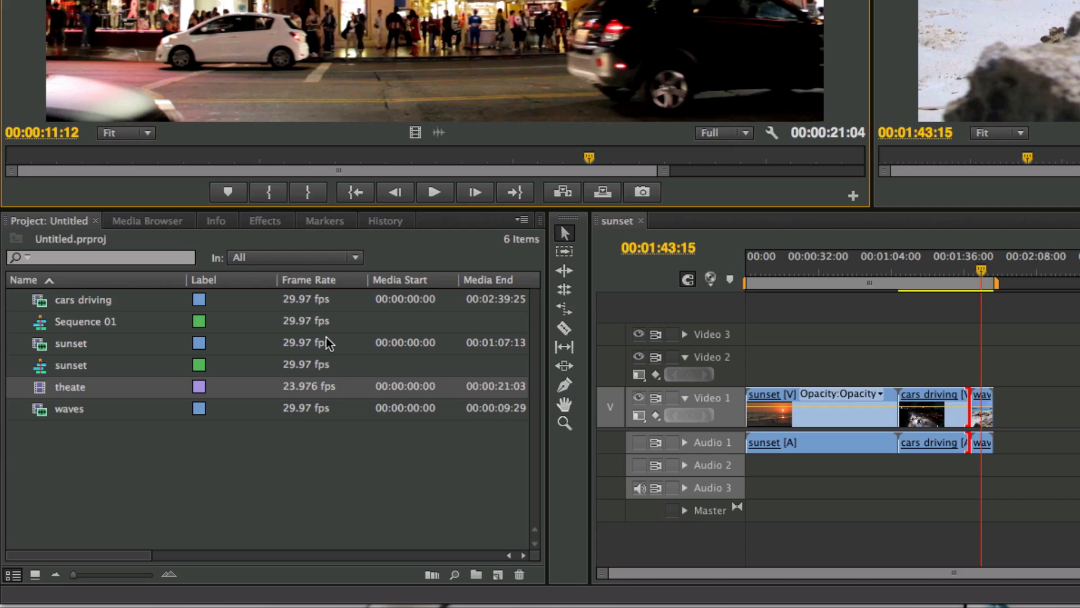
pyautogui.moveTo(289, 312)
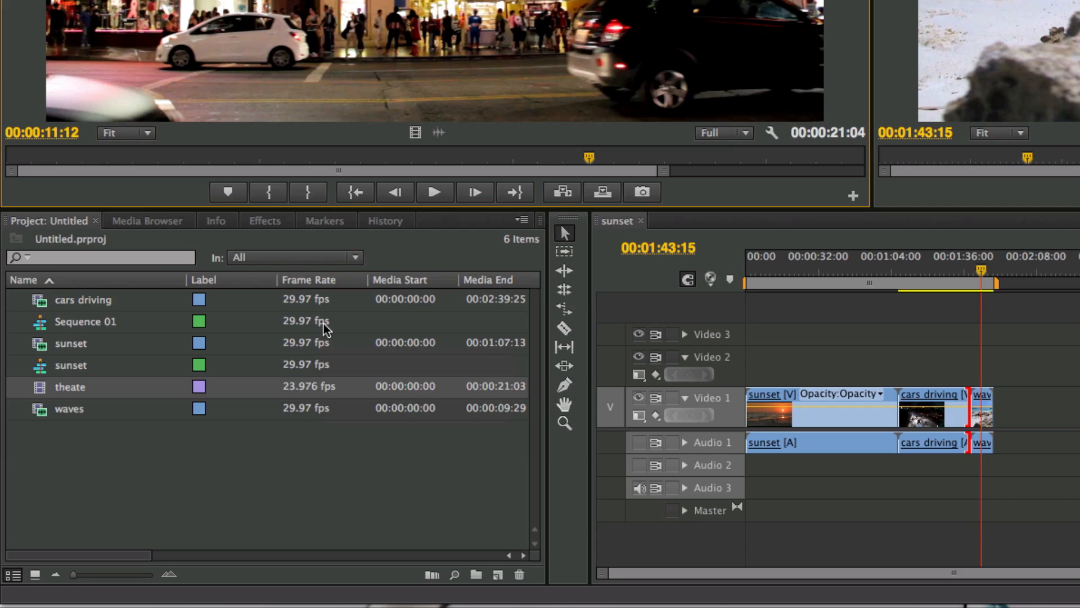
pyautogui.moveTo(292, 396)
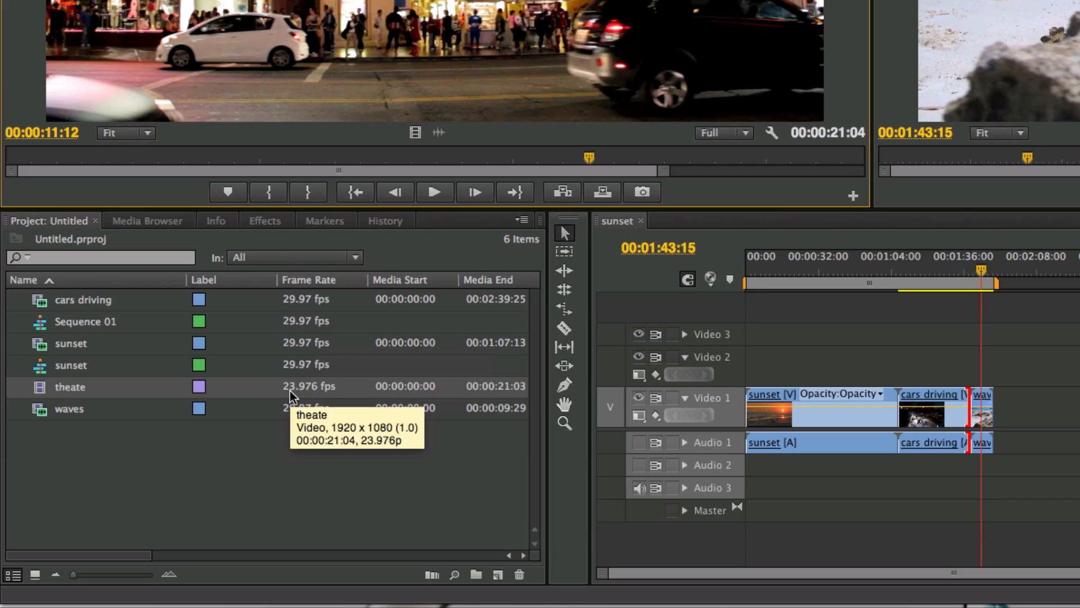
pyautogui.moveTo(323, 398)
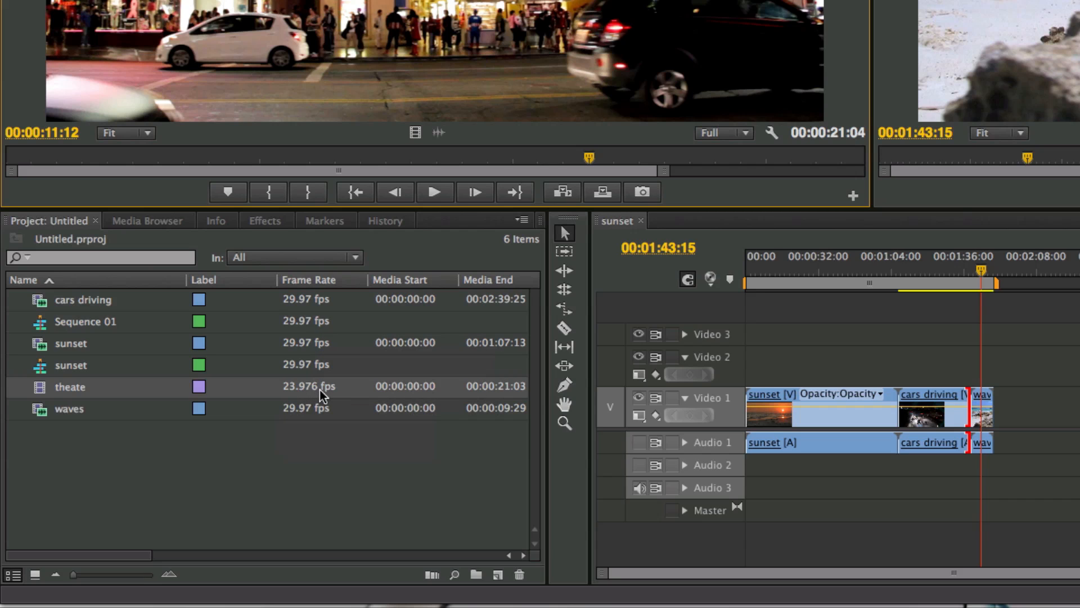
pyautogui.moveTo(320, 396)
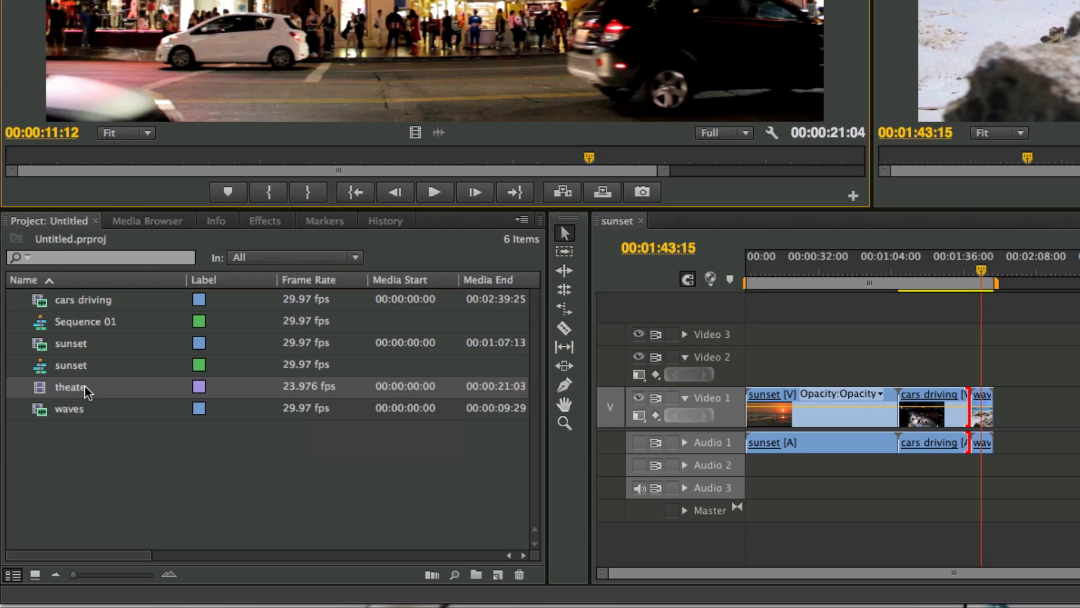
pyautogui.moveTo(68, 386)
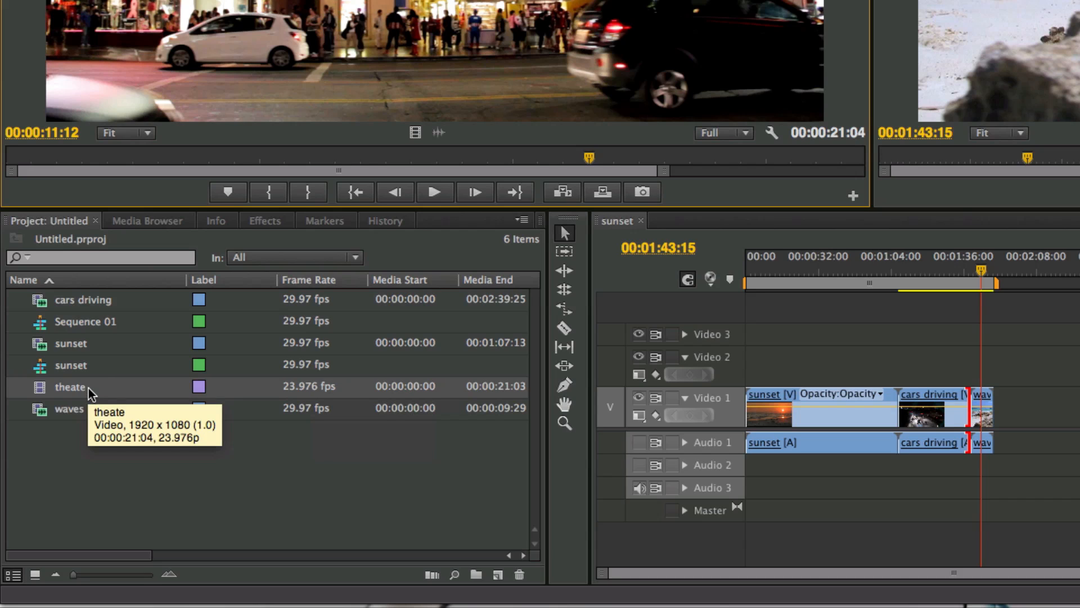
pyautogui.moveTo(268, 372)
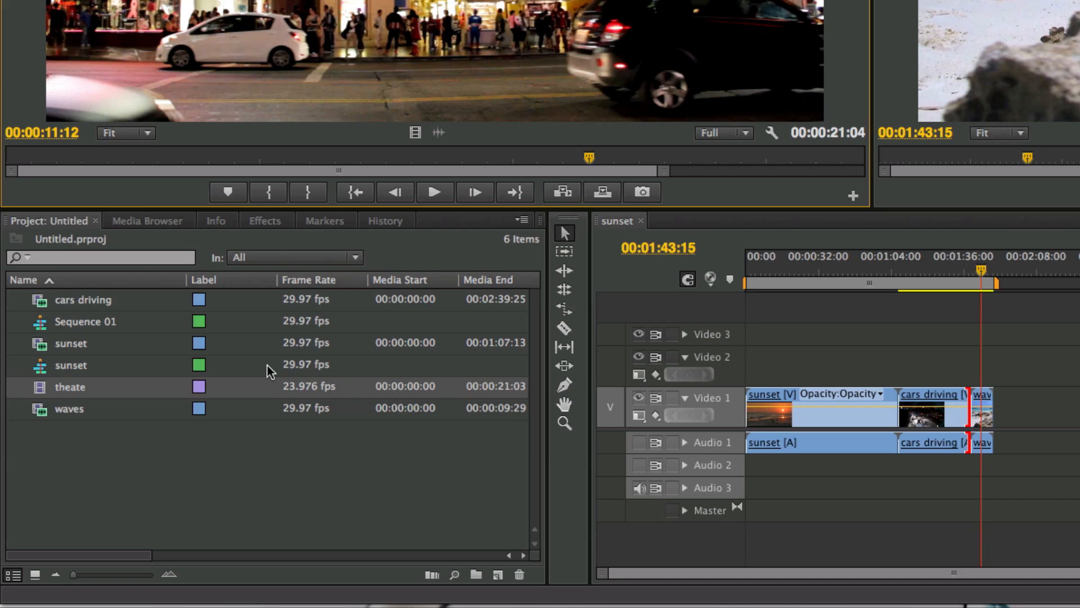
pyautogui.moveTo(81, 393)
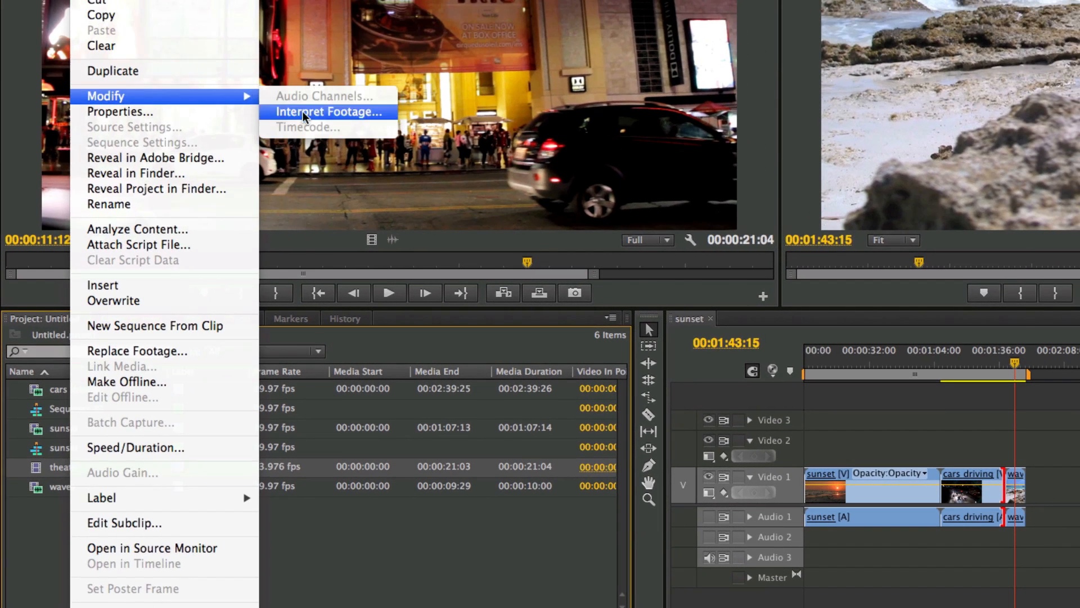
# Reinterpret the theate clip via Interpret Footage, assuming a custom 29.98 fps frame rate
pyautogui.click(328, 112)
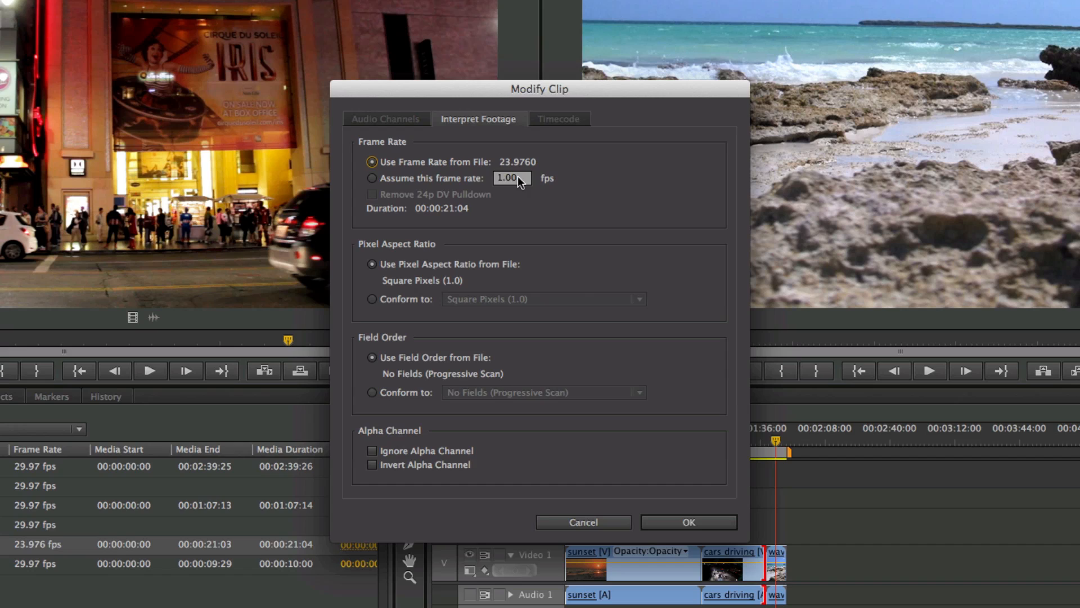
pyautogui.click(372, 178)
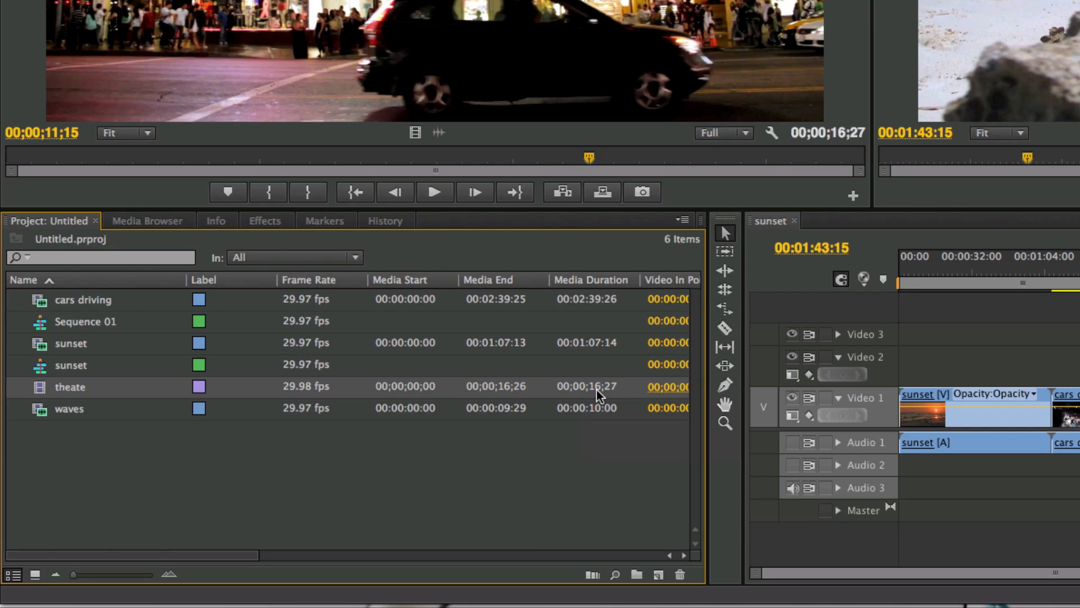
pyautogui.moveTo(402, 407)
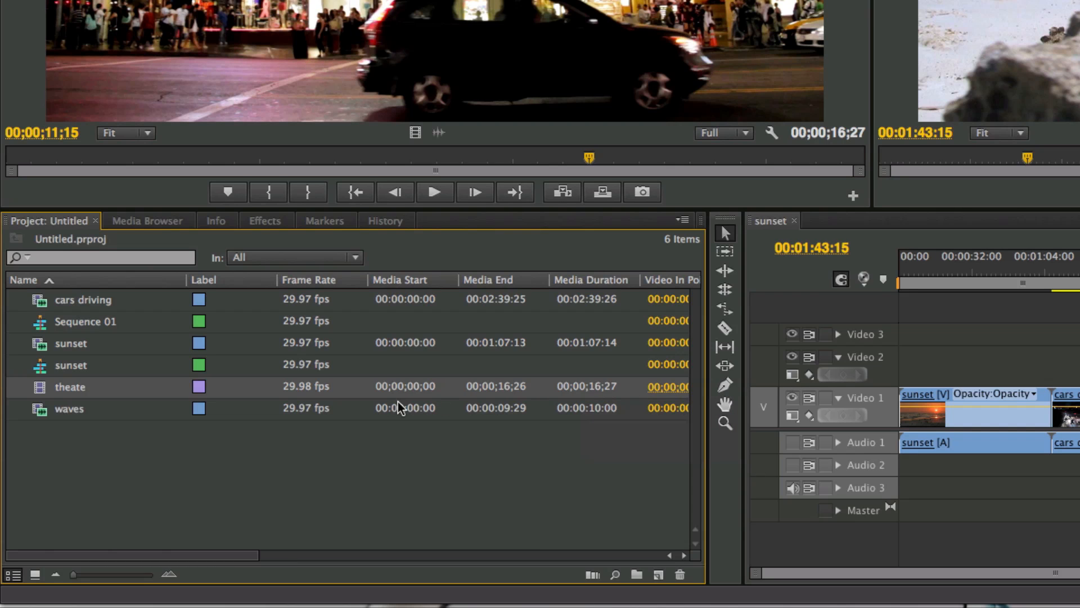
pyautogui.moveTo(227, 406)
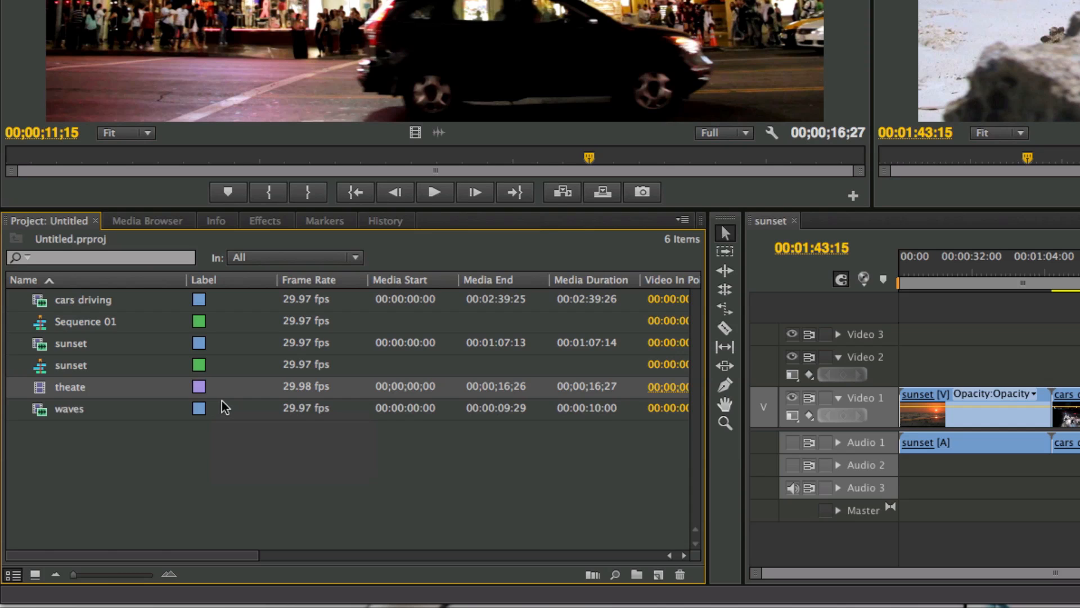
pyautogui.moveTo(296, 402)
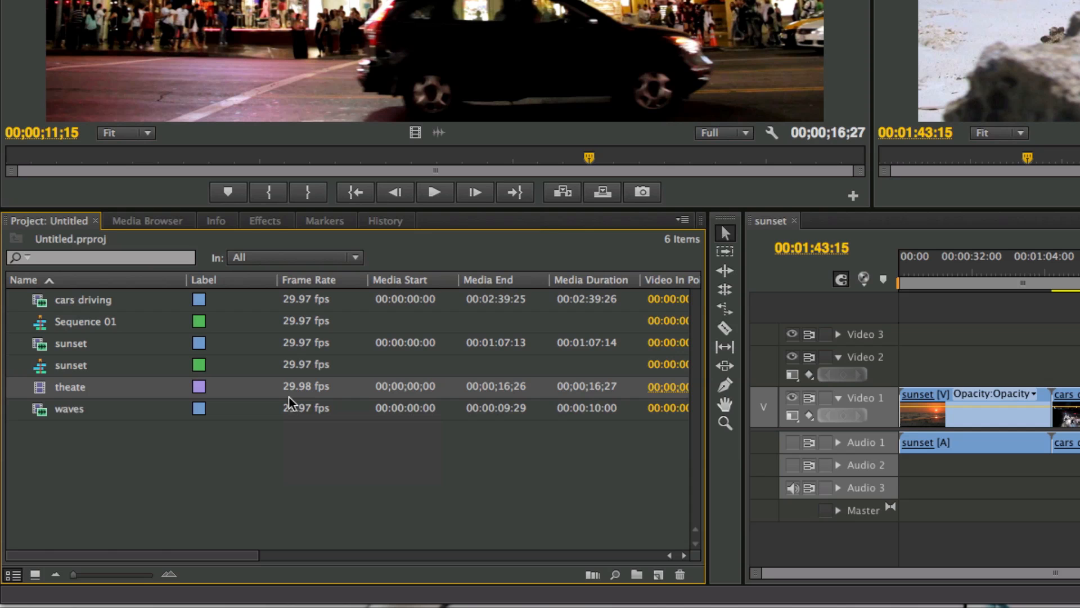
pyautogui.moveTo(288, 399)
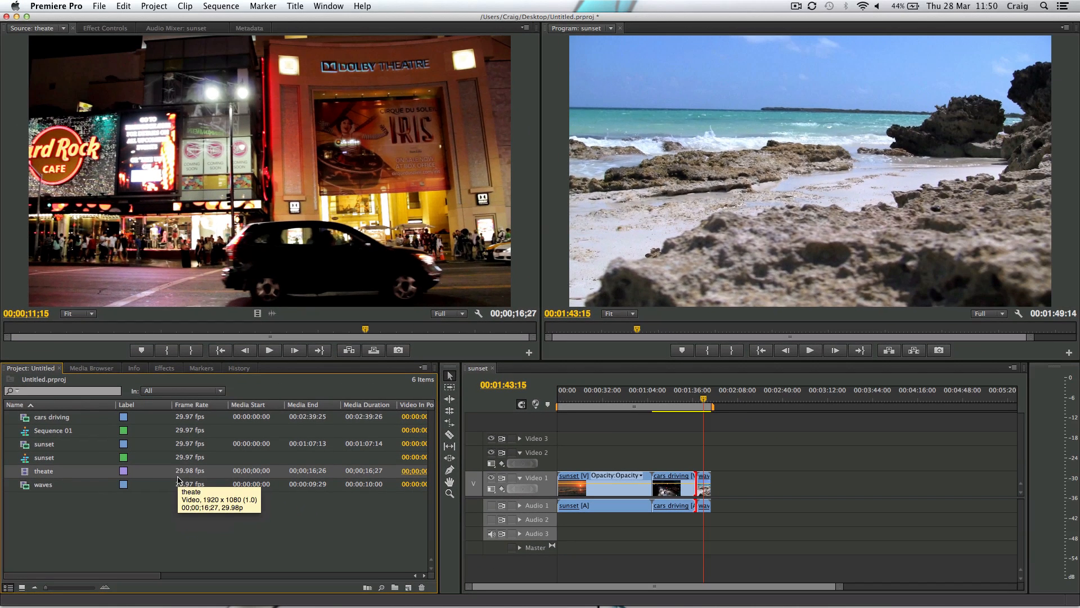
pyautogui.moveTo(44, 457)
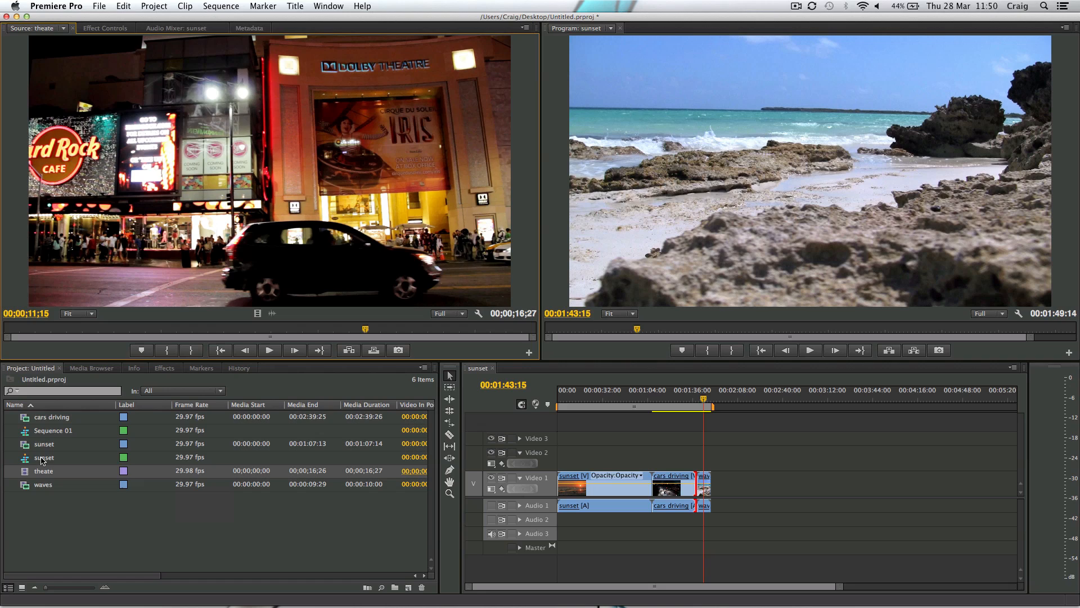
pyautogui.click(97, 328)
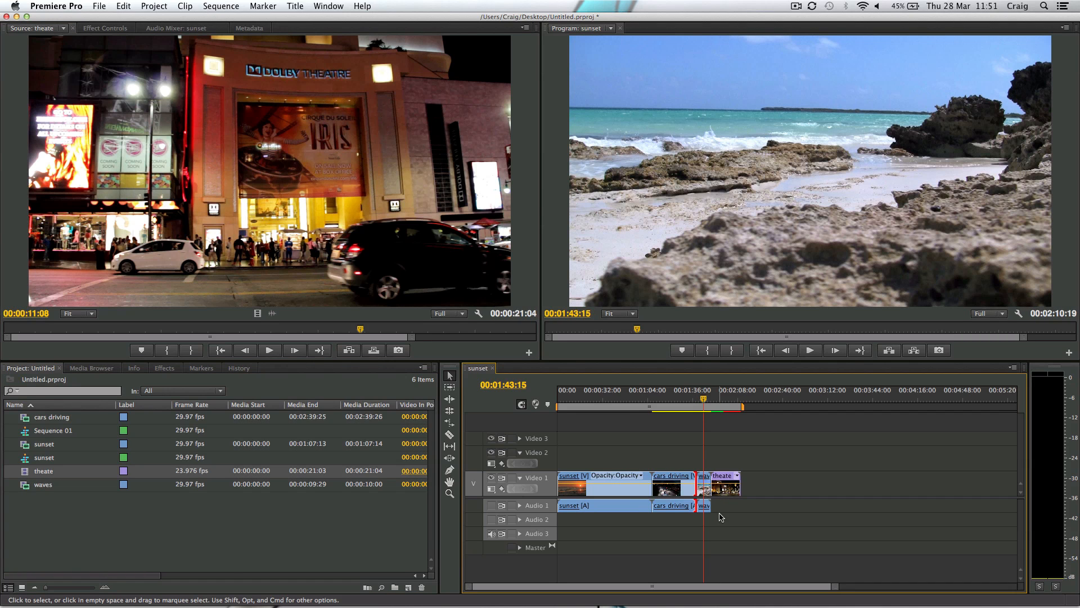
pyautogui.moveTo(740, 432)
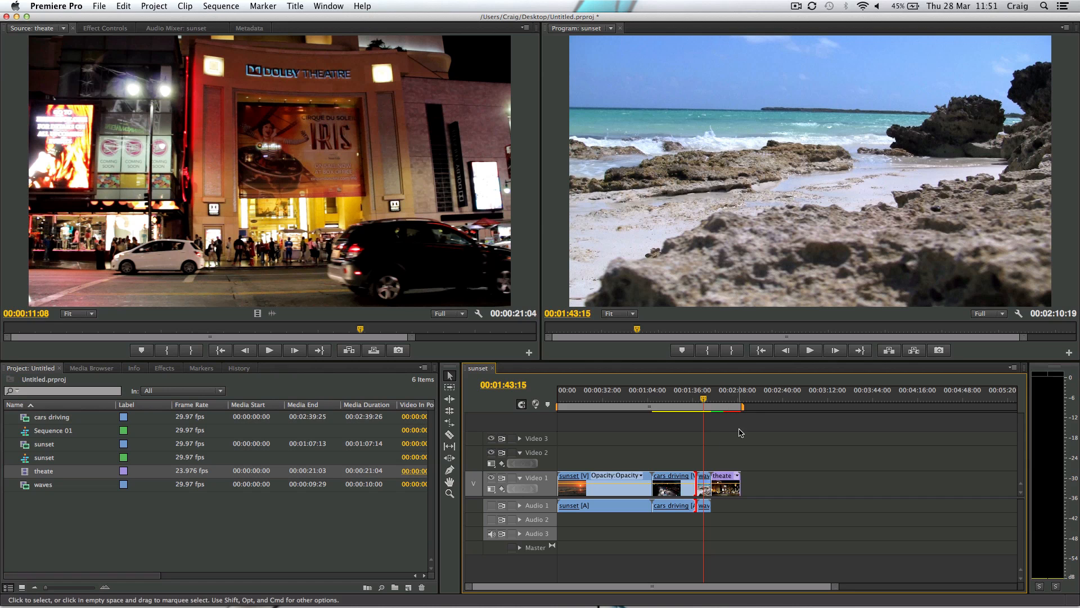
# Drop the native 23.976 fps theate clip at the end of the sunset sequence's Video 1 track
pyautogui.click(810, 349)
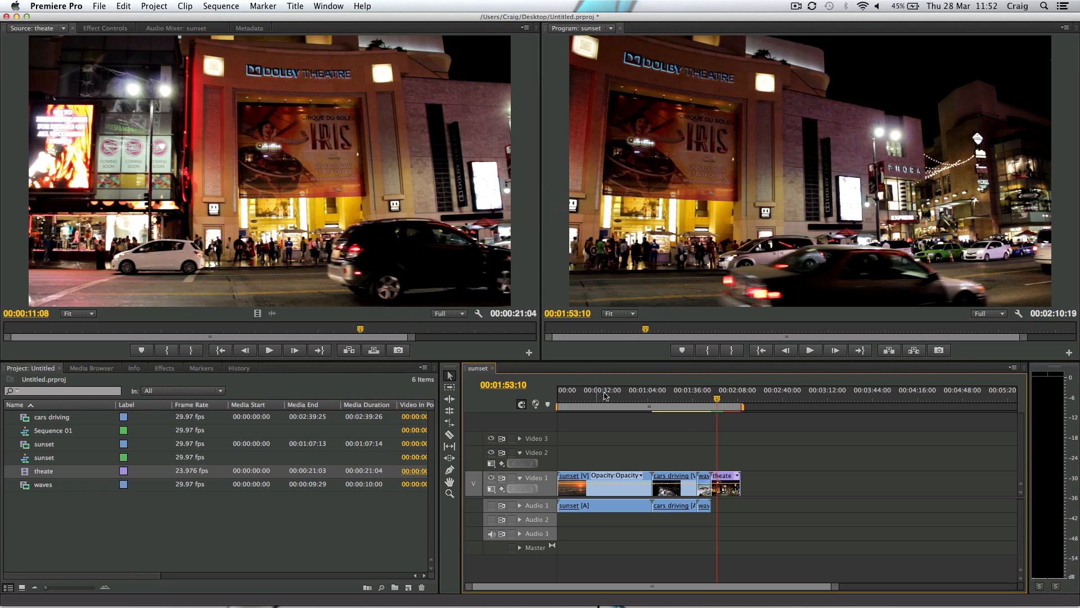
pyautogui.moveTo(672, 434)
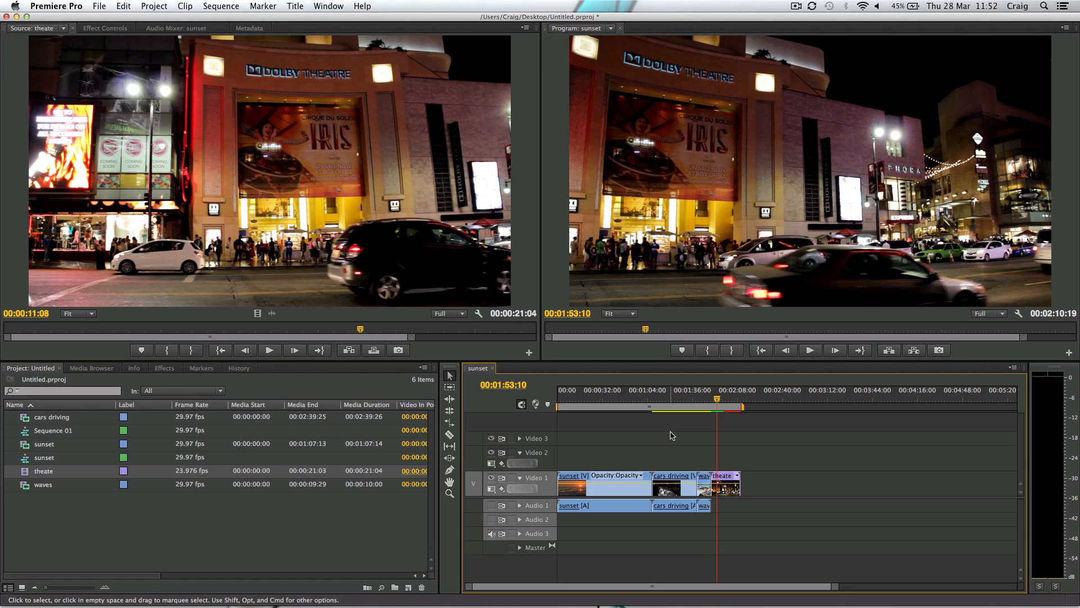
pyautogui.moveTo(801, 453)
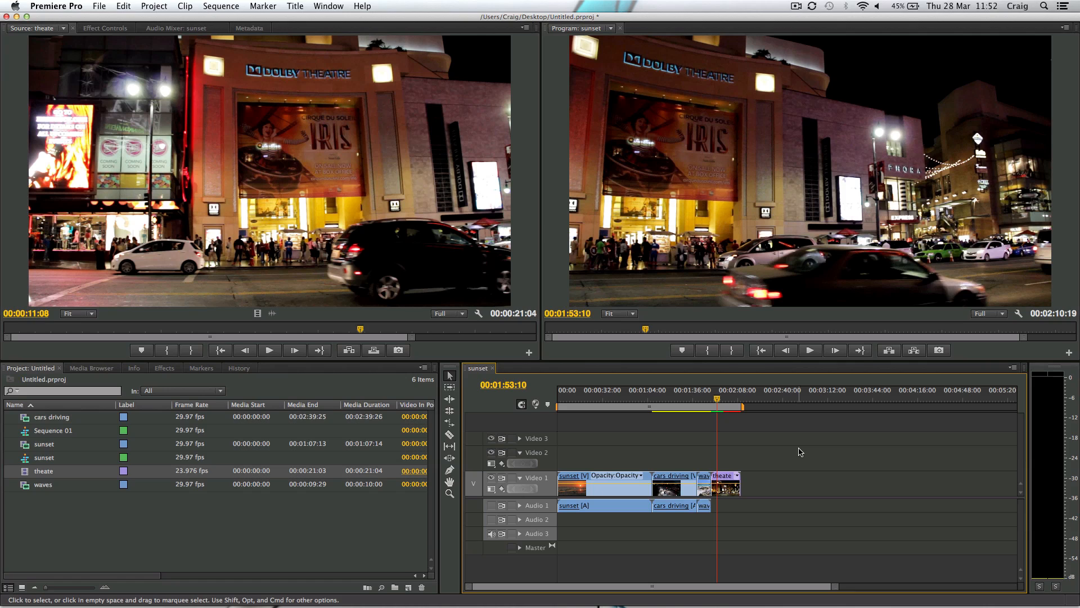
pyautogui.moveTo(757, 441)
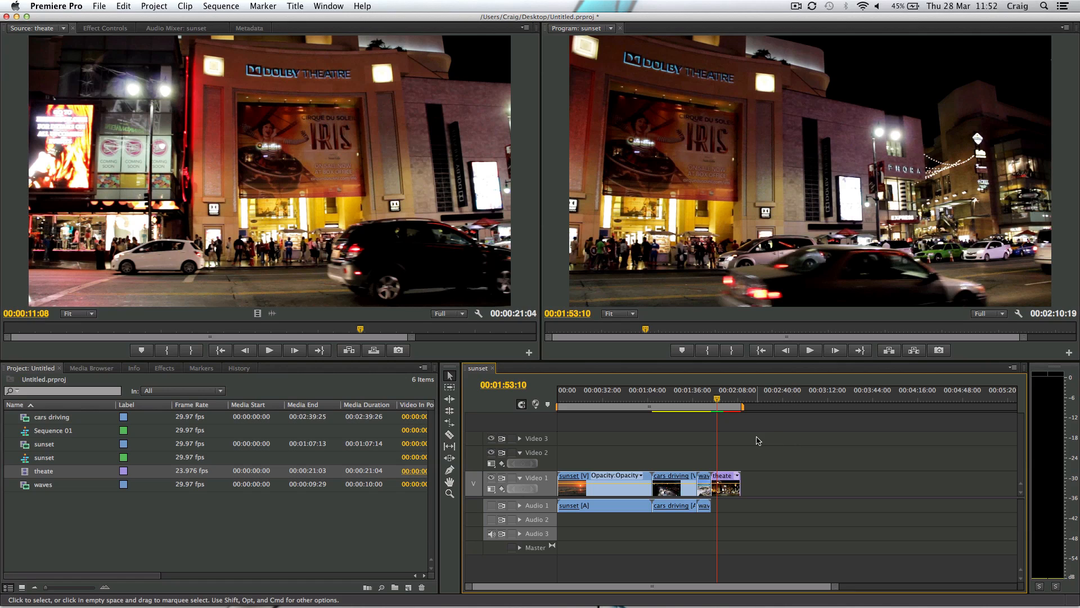
pyautogui.moveTo(754, 440)
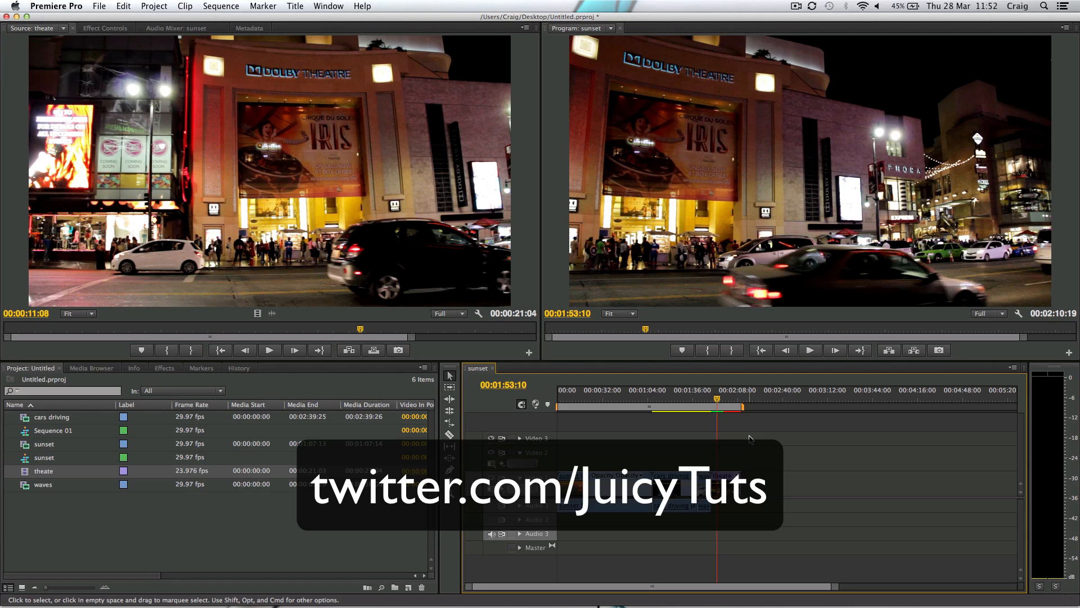
pyautogui.moveTo(799, 452)
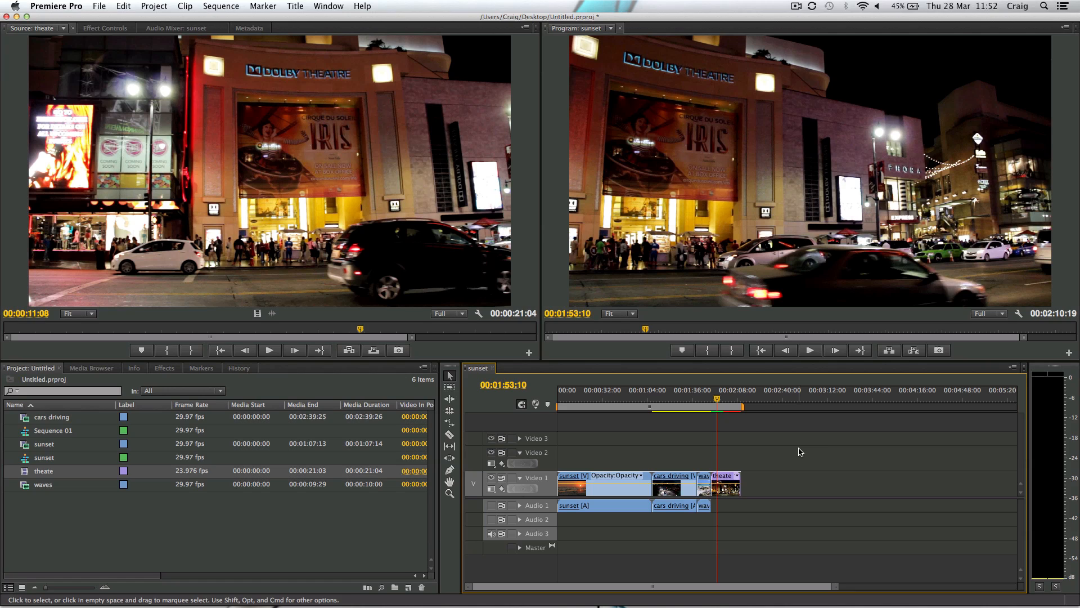
pyautogui.moveTo(772, 441)
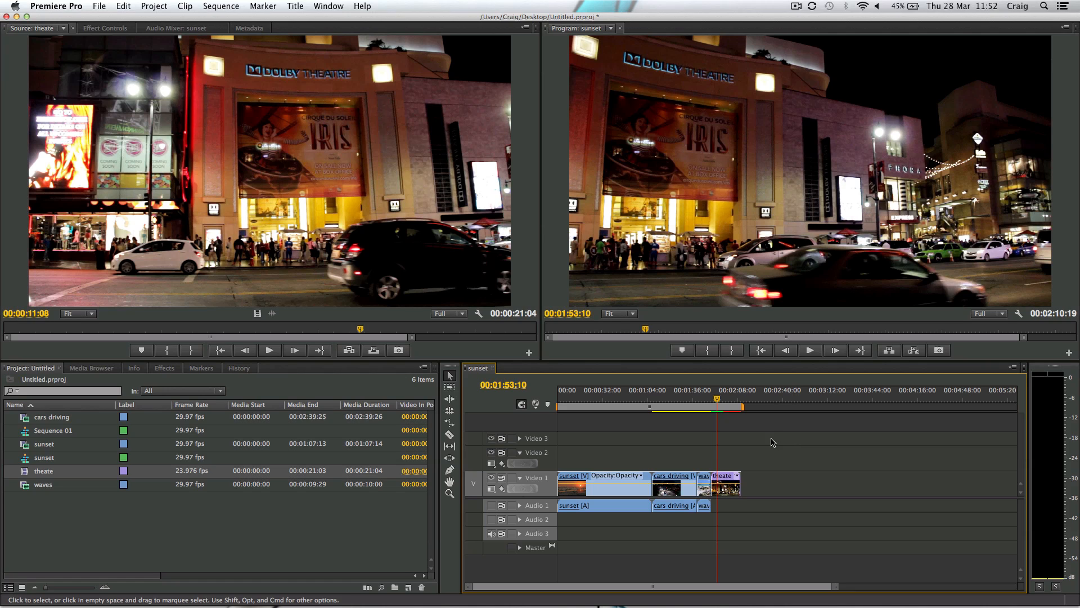
pyautogui.moveTo(751, 440)
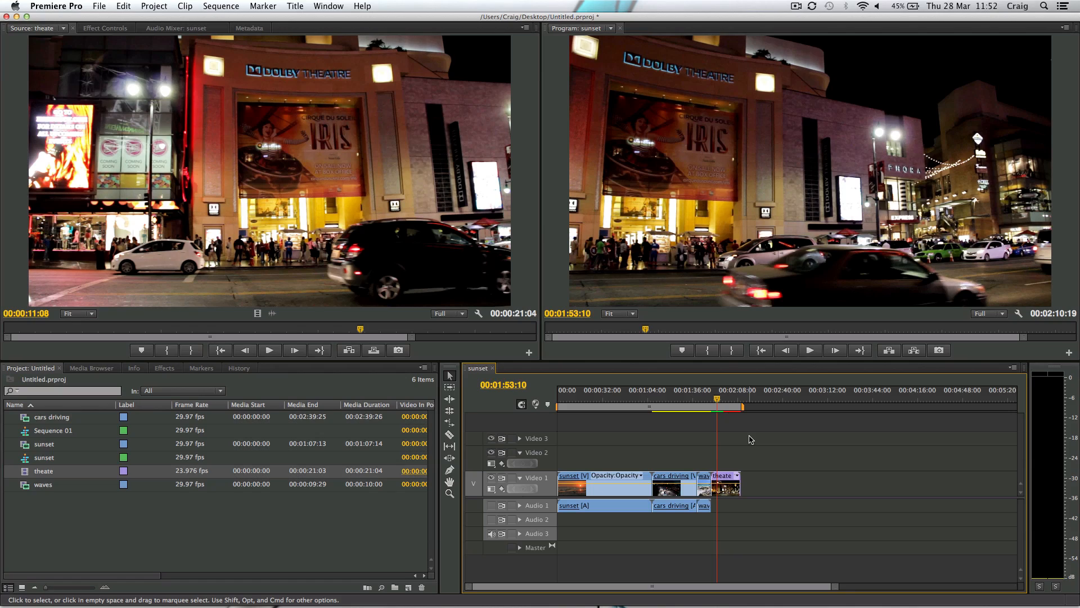